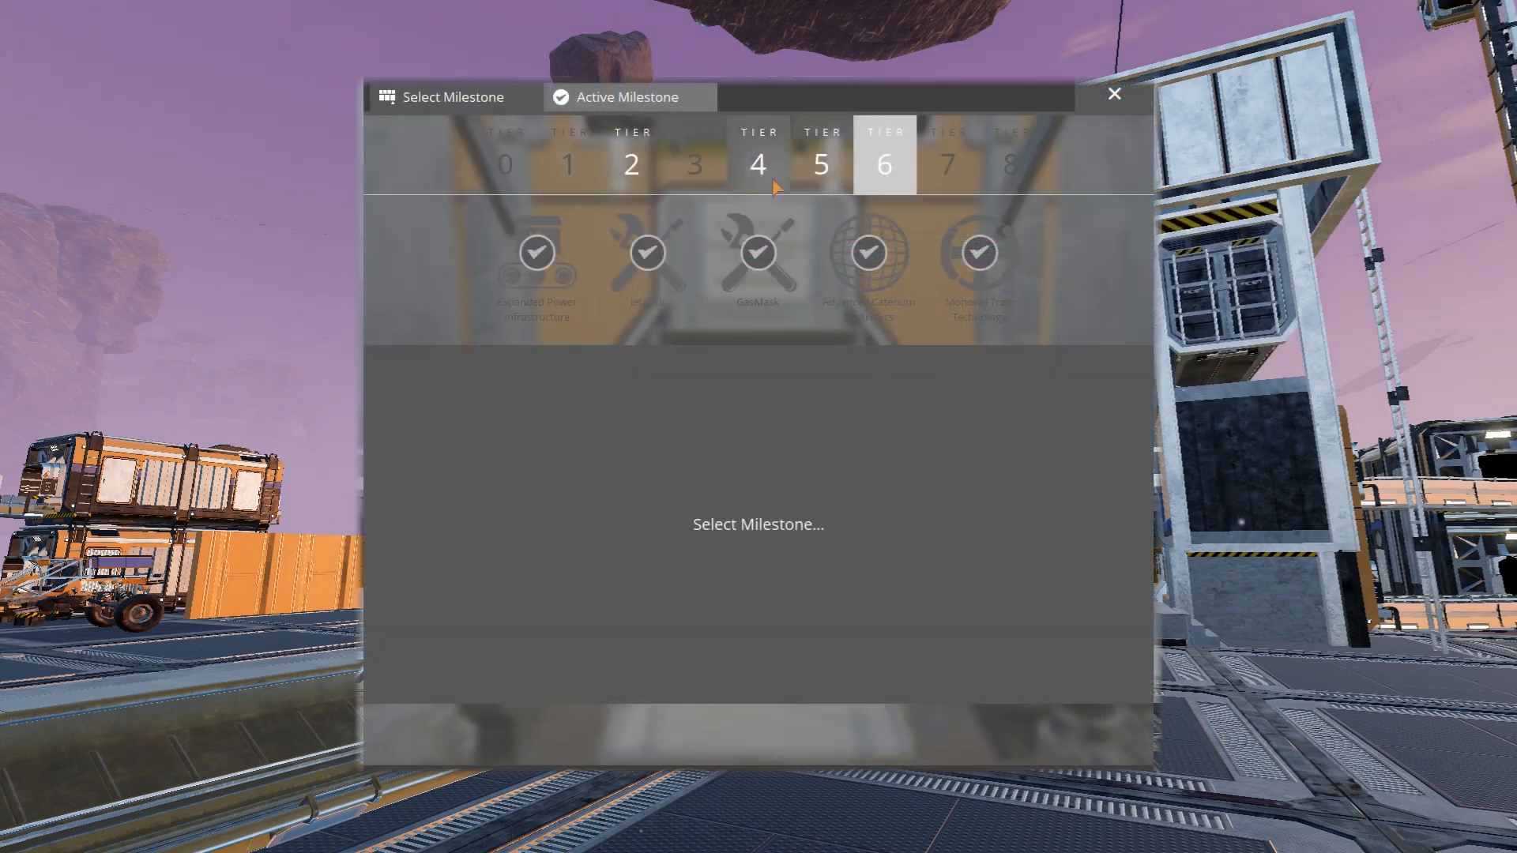
# - View the Tier 6 Monorail Train Technology milestone rewards, then dismiss it
pyautogui.click(978, 253)
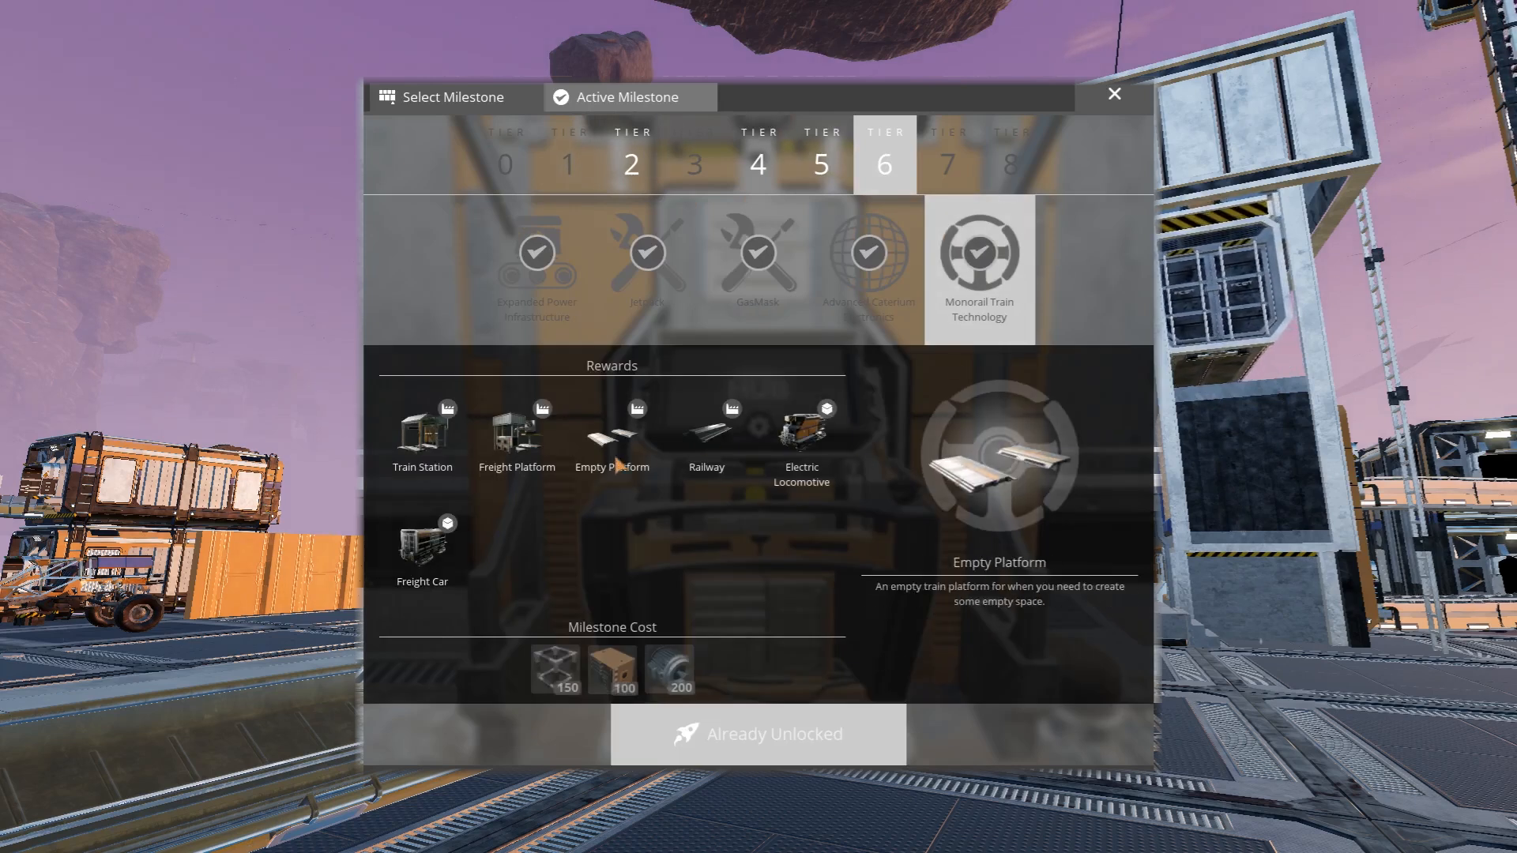
pyautogui.moveTo(535, 265)
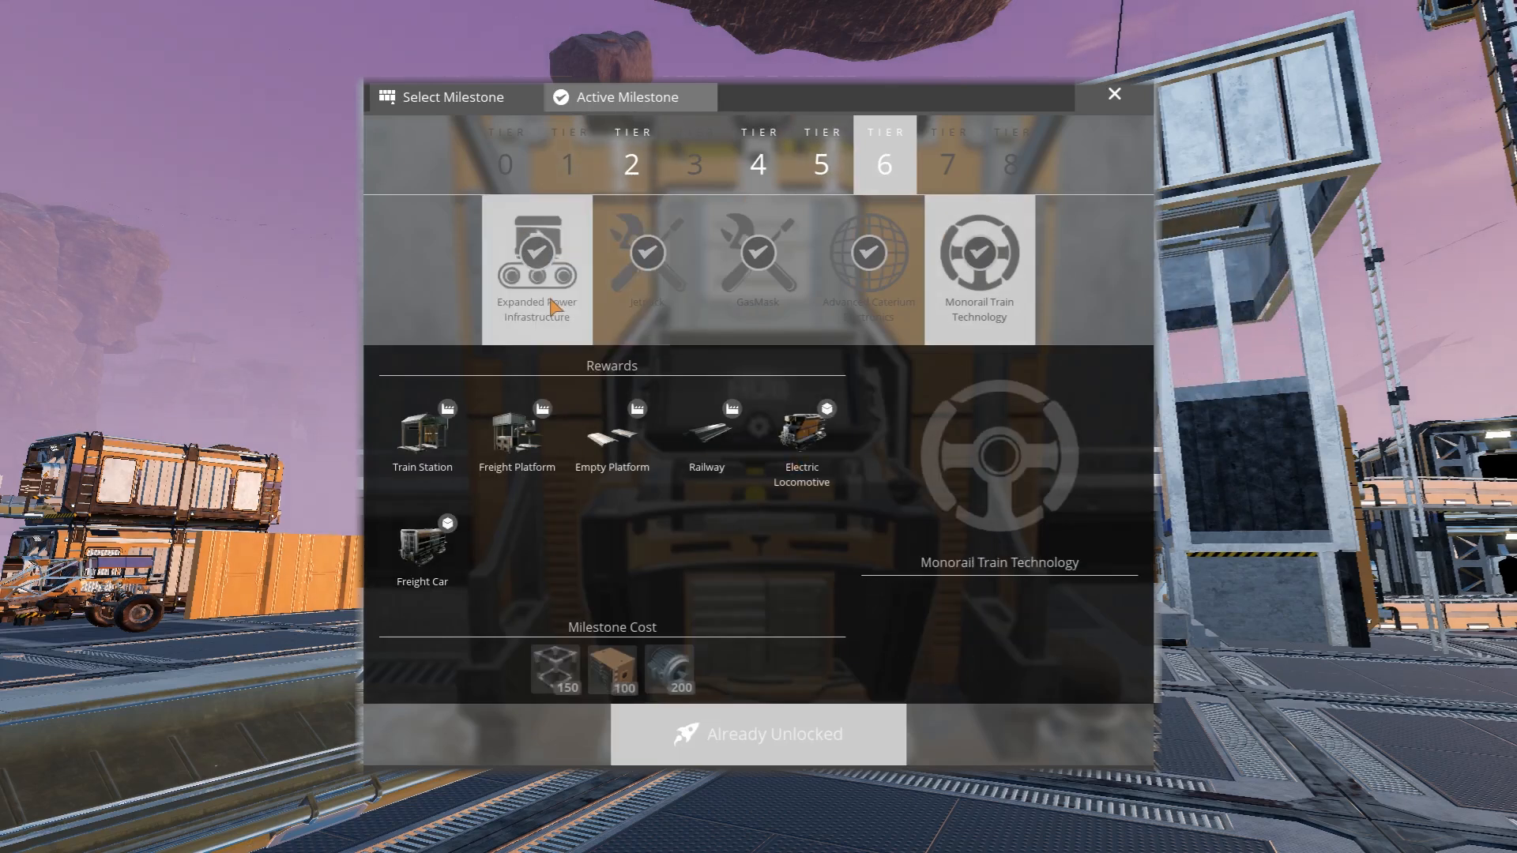
pyautogui.click(536, 259)
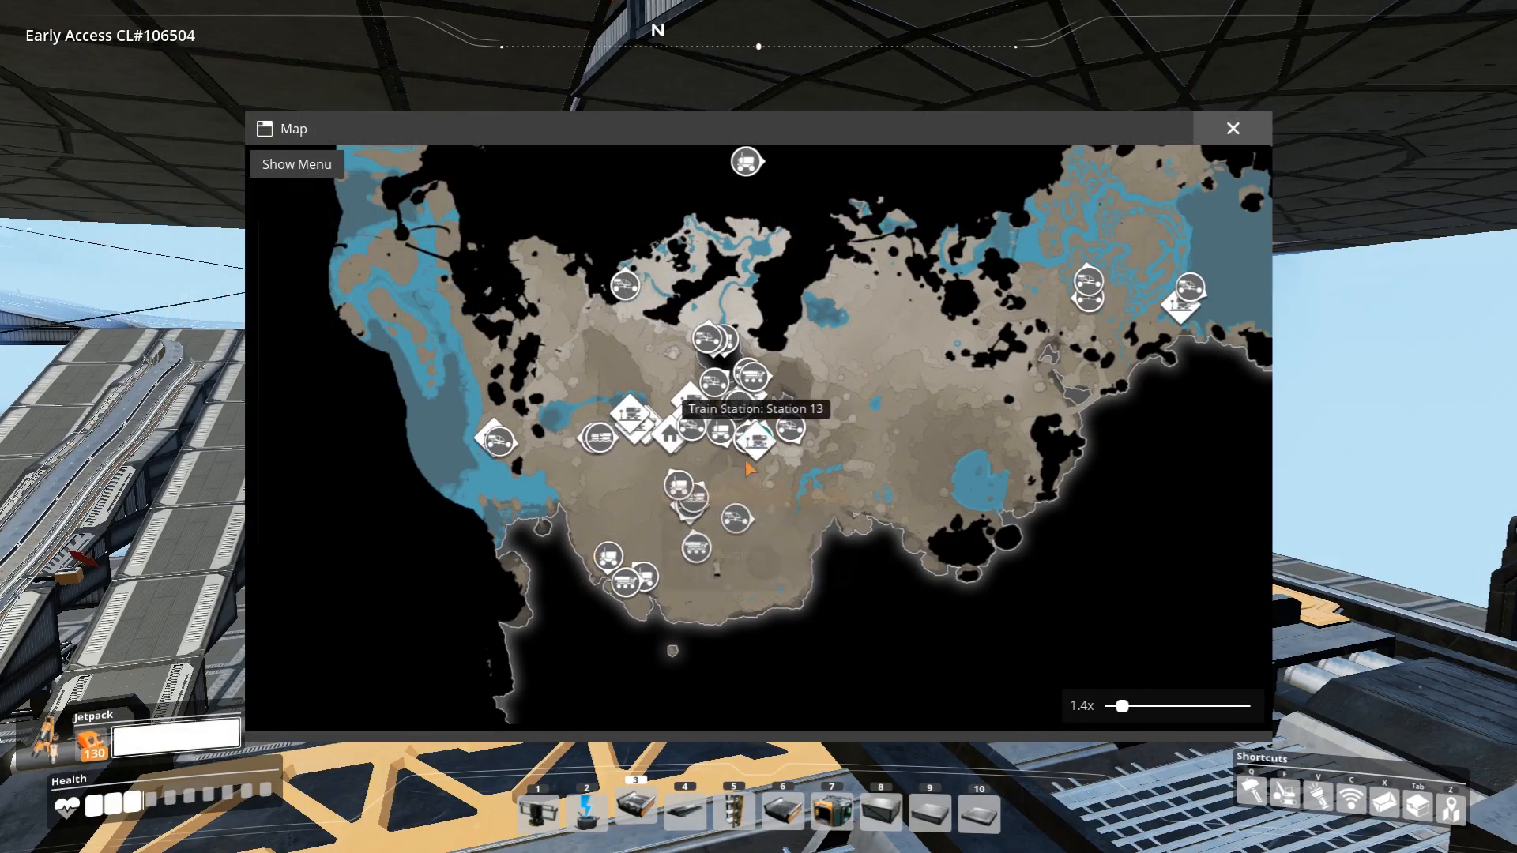
# - Close the world map to head back to the train station
pyautogui.click(1231, 128)
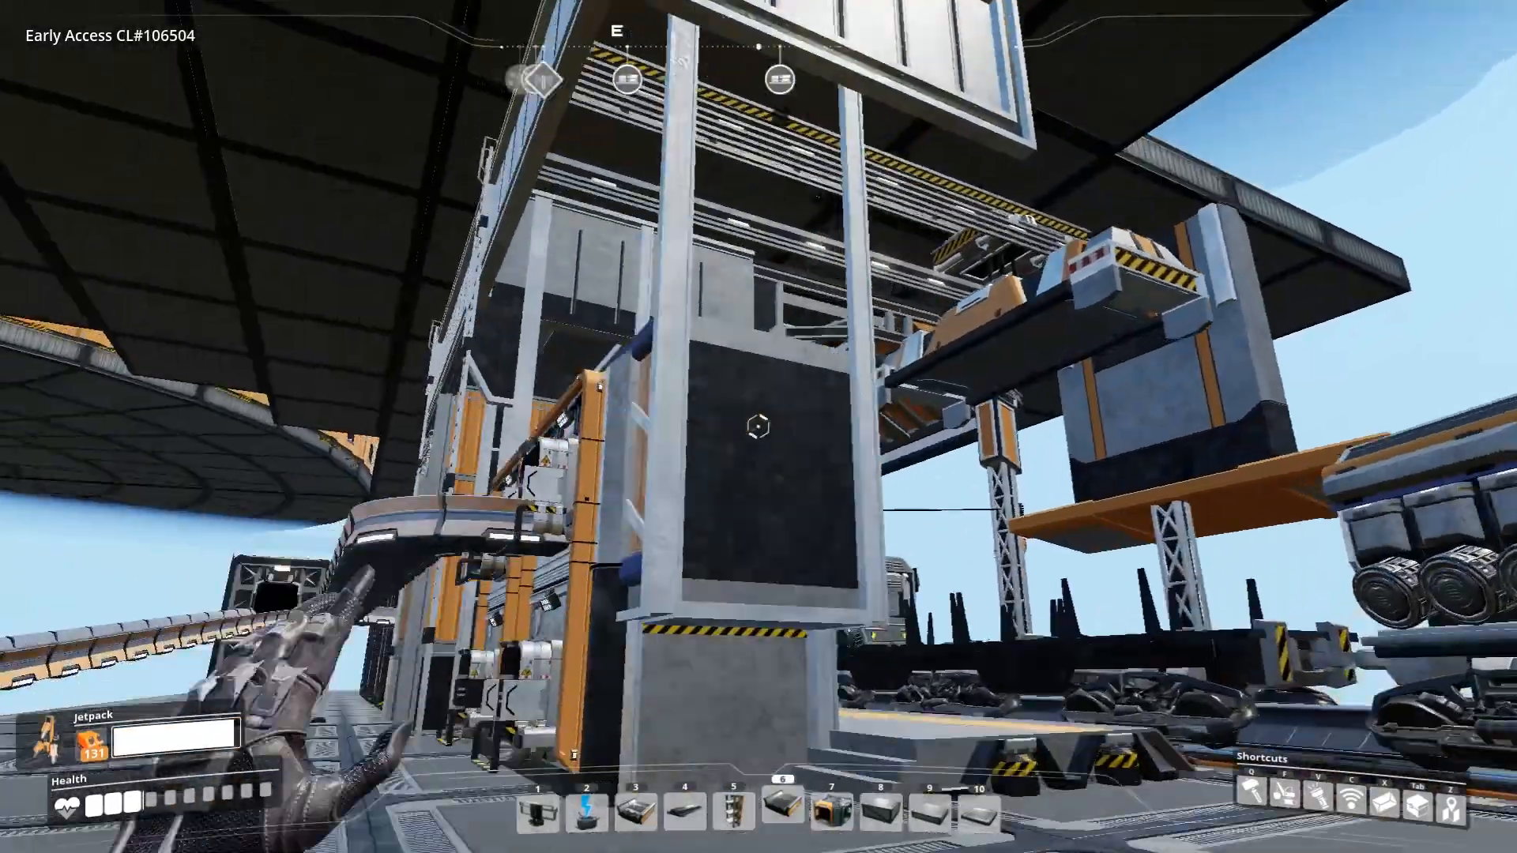
pyautogui.moveTo(759, 427)
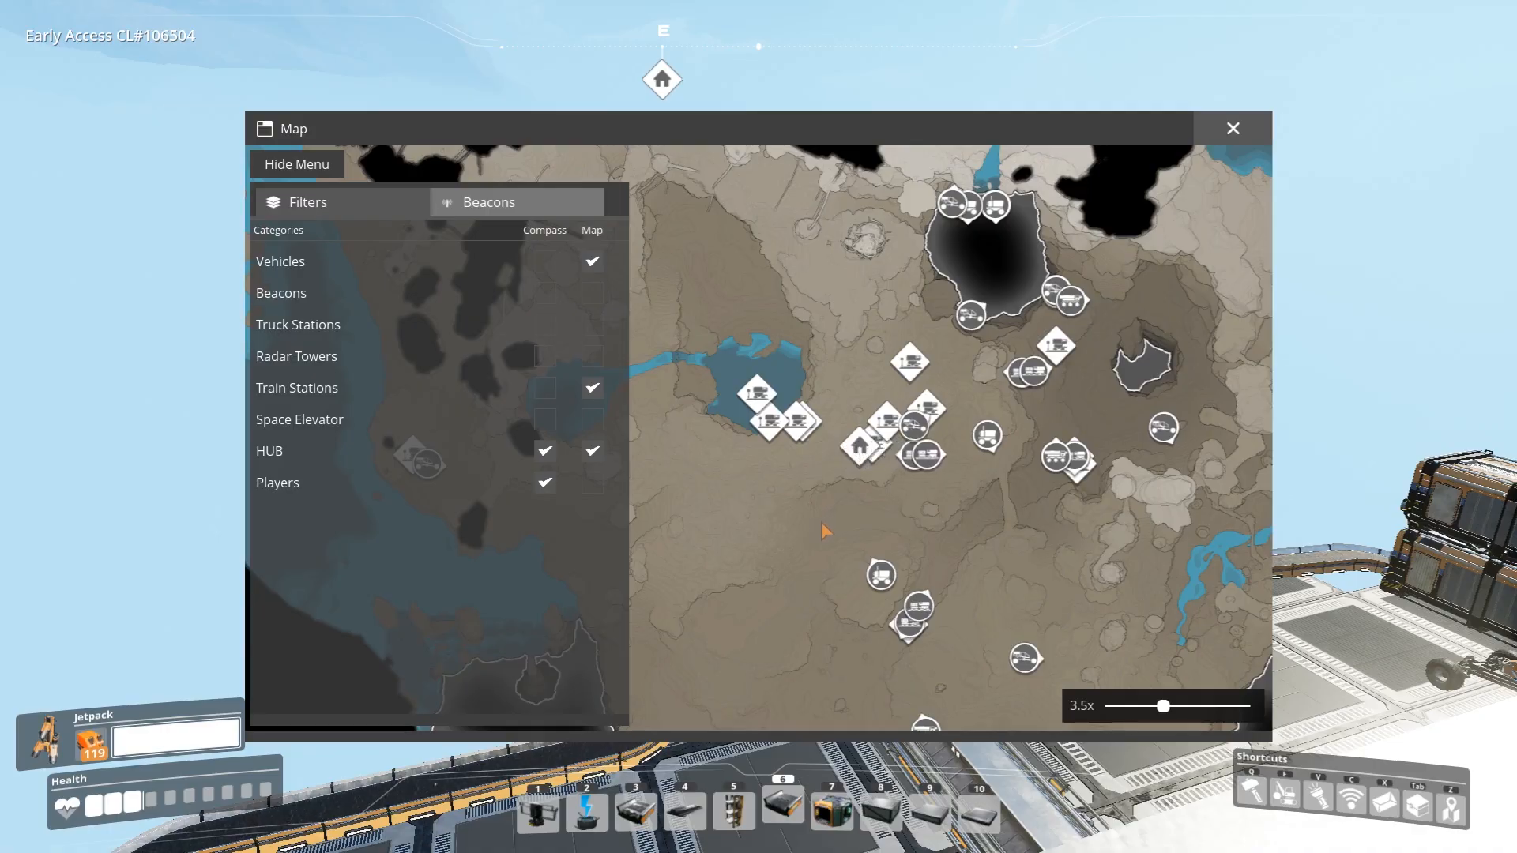
# - Close the map to walk over to the Freight Platform
pyautogui.click(1231, 128)
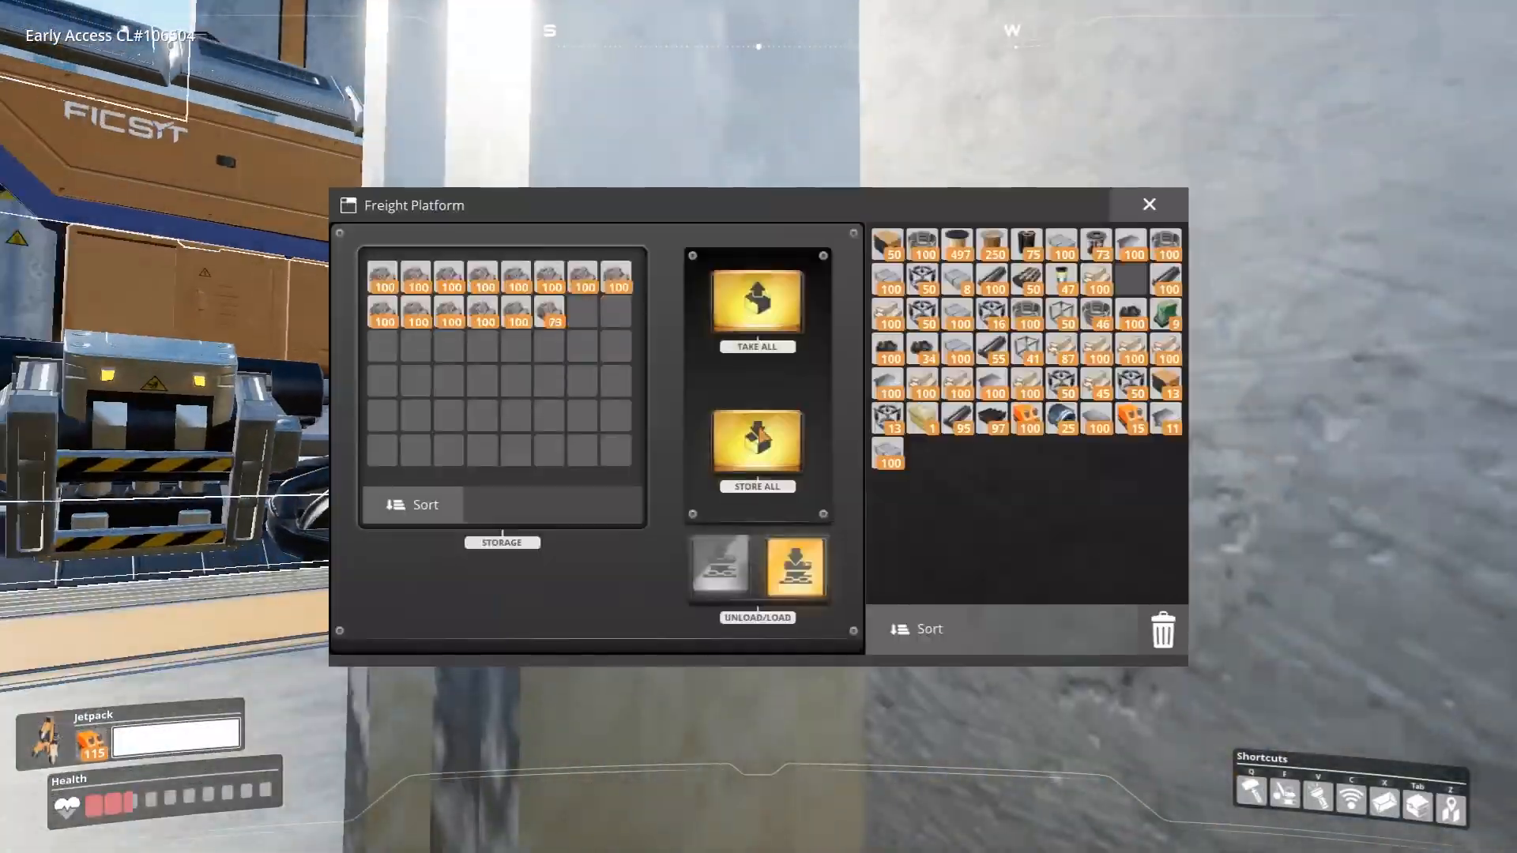
# - Close the Freight Platform storage window before flying to the storage container
pyautogui.click(1149, 204)
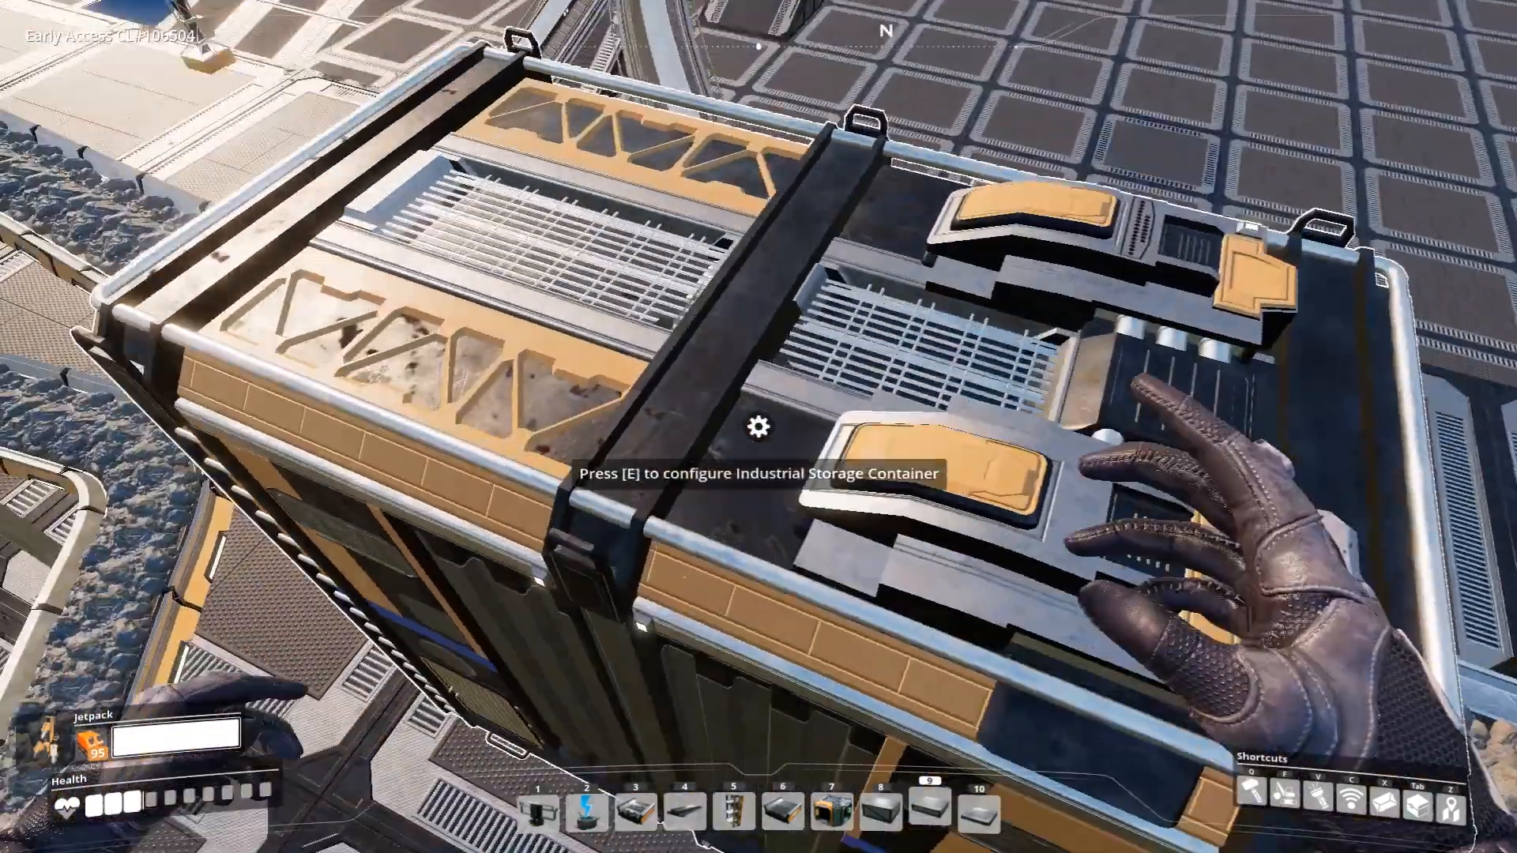
# - Interact with the Industrial Storage Container beside the conveyor lines
pyautogui.press('e')
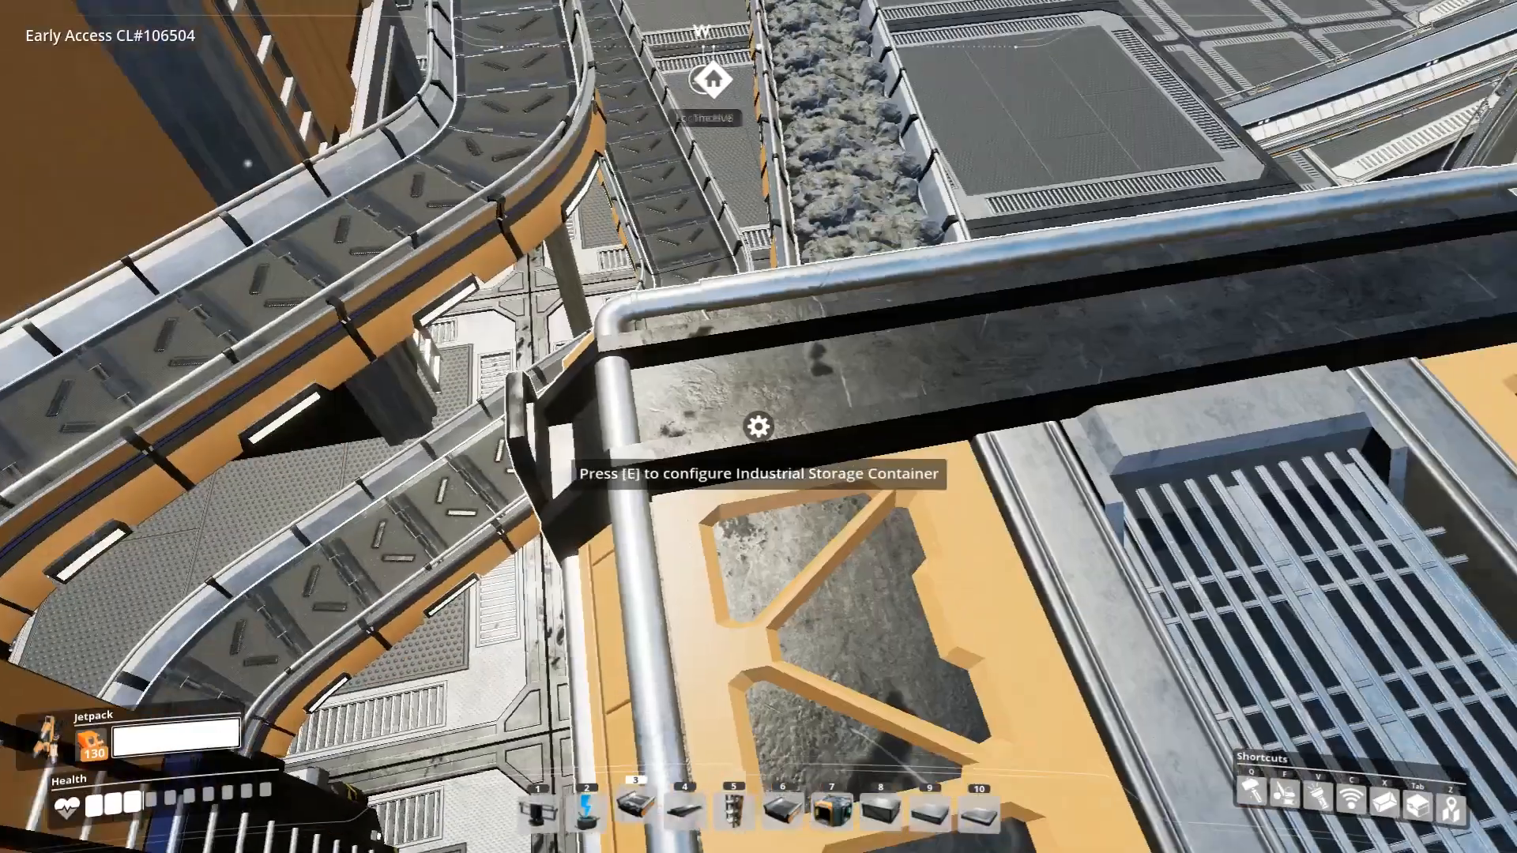
# - Inspect both Industrial Storage Containers' contents in turn to compare item counts
pyautogui.press('e')
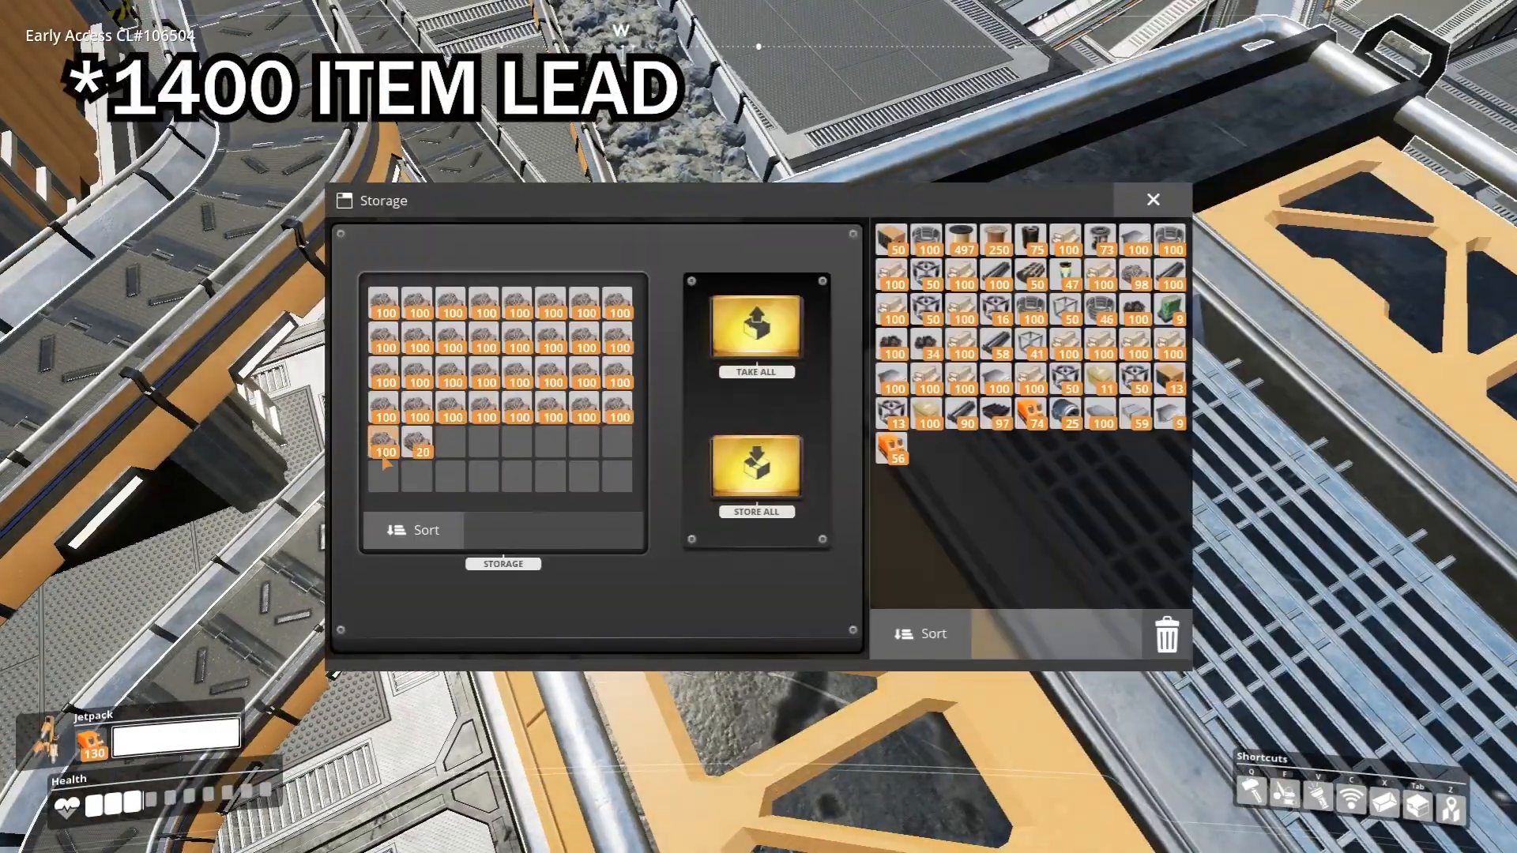
pyautogui.click(1154, 199)
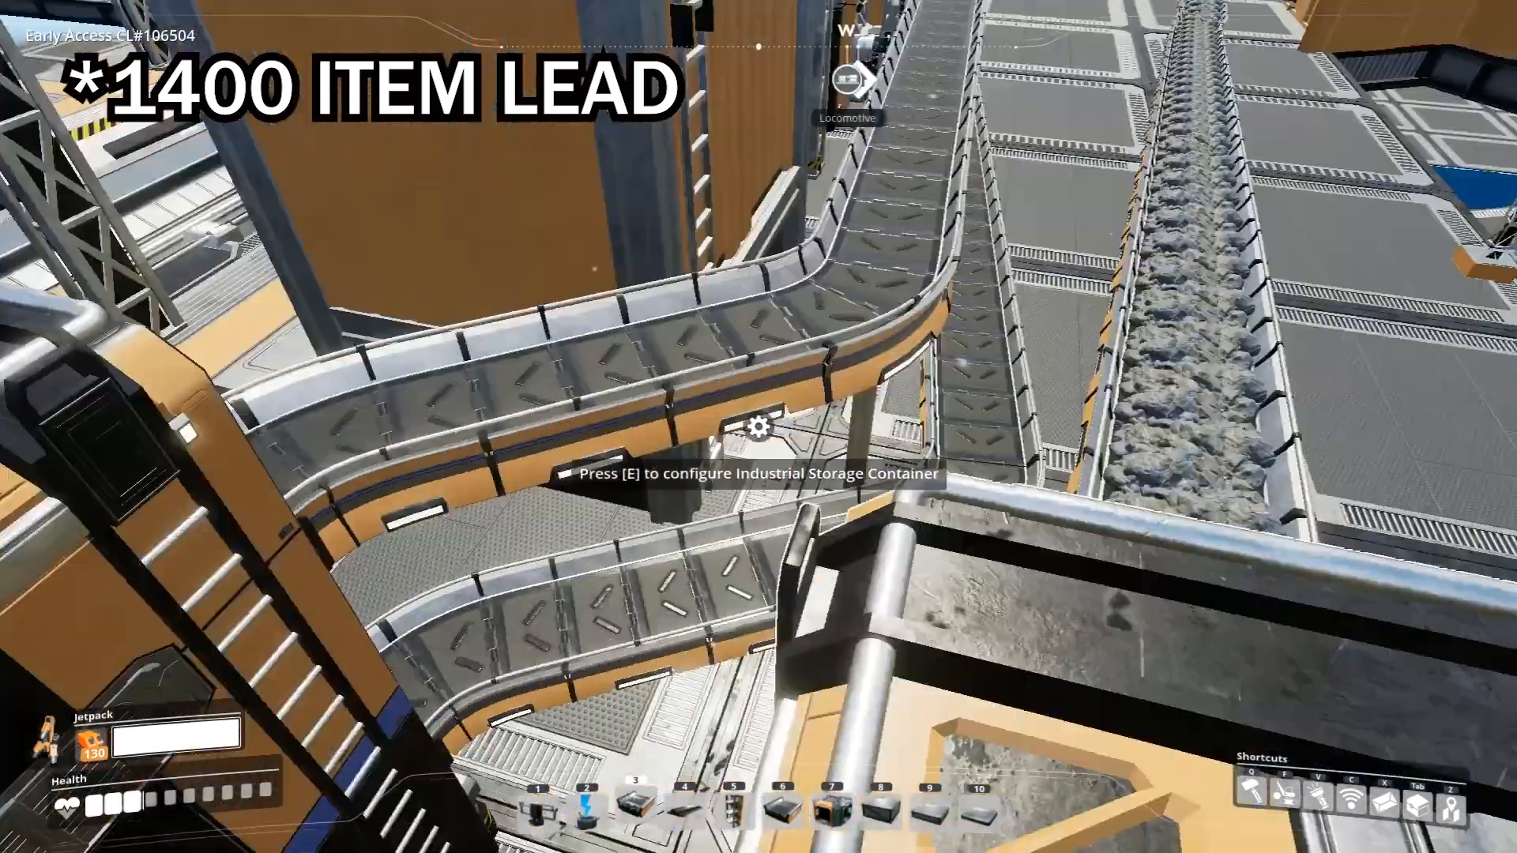
pyautogui.press('e')
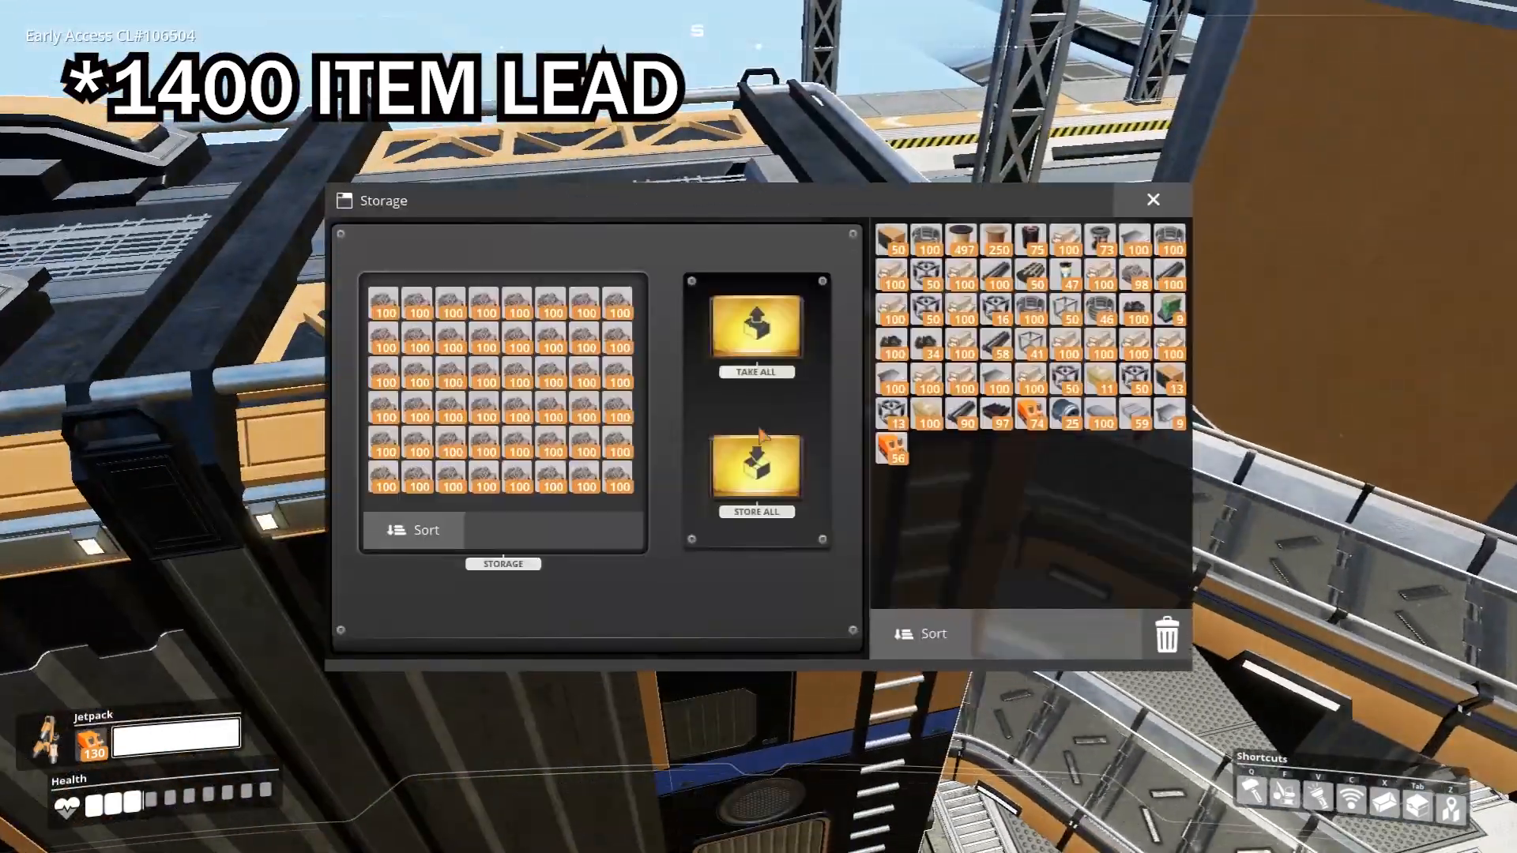
pyautogui.click(1152, 199)
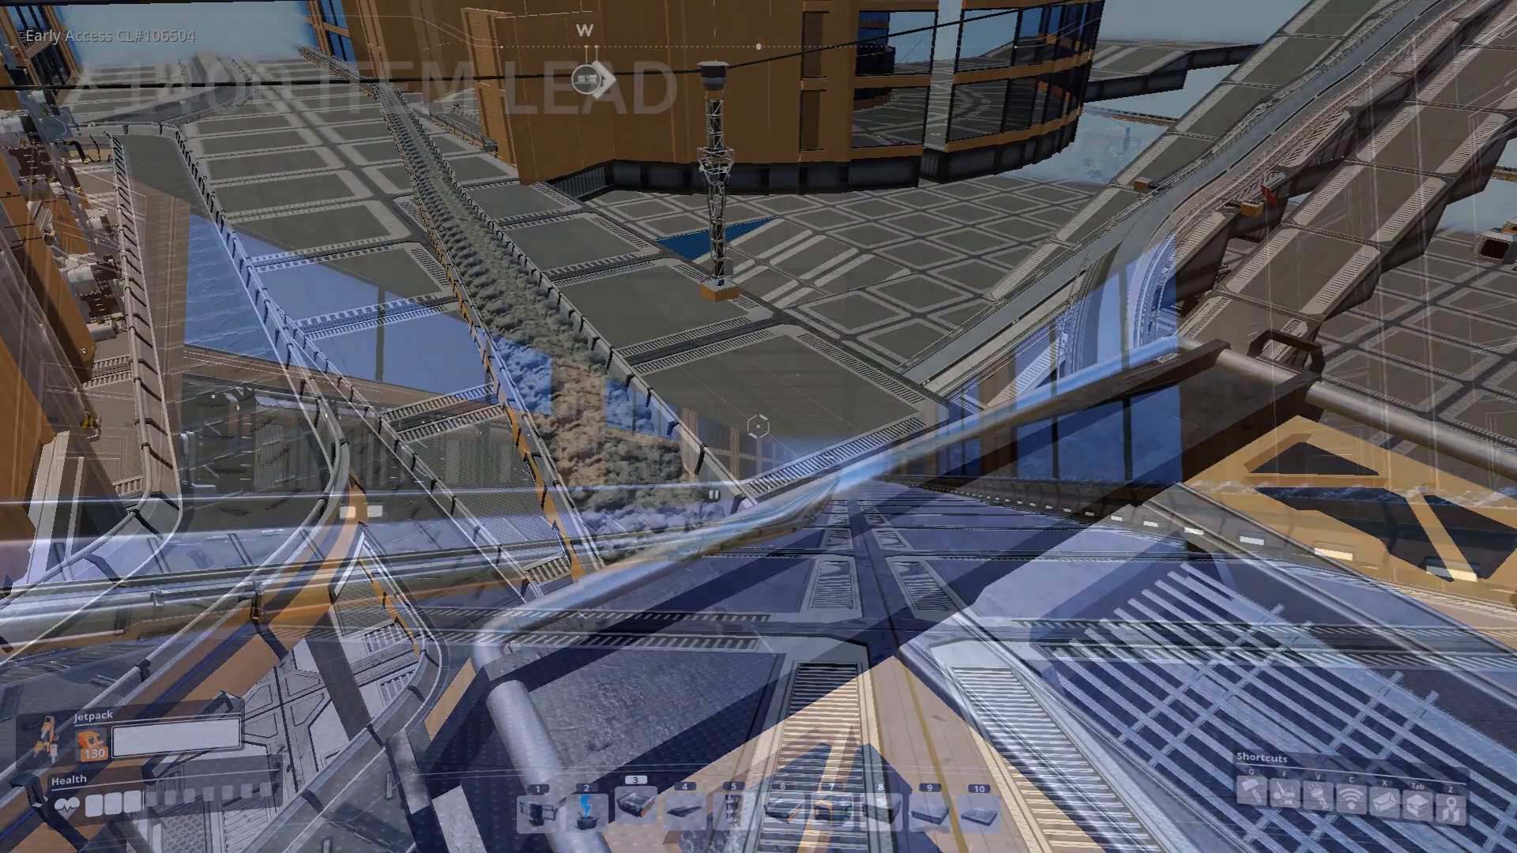